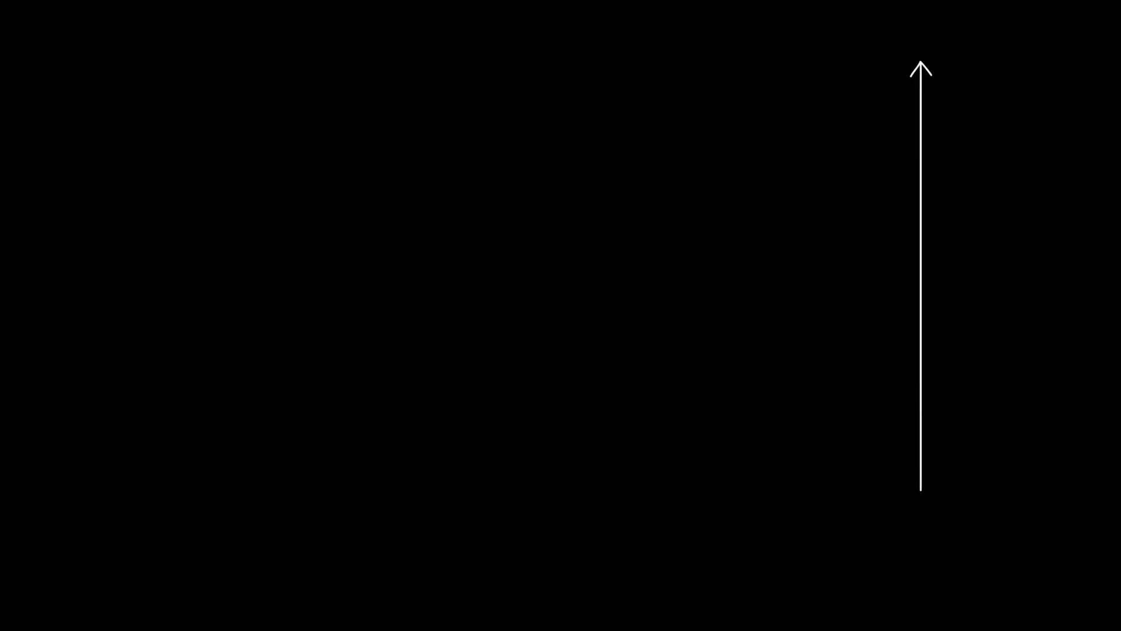
Drag an arrow from the vertical axis's base rightward, angled slightly down, forming the second axis.
drag(926, 490, 1105, 515)
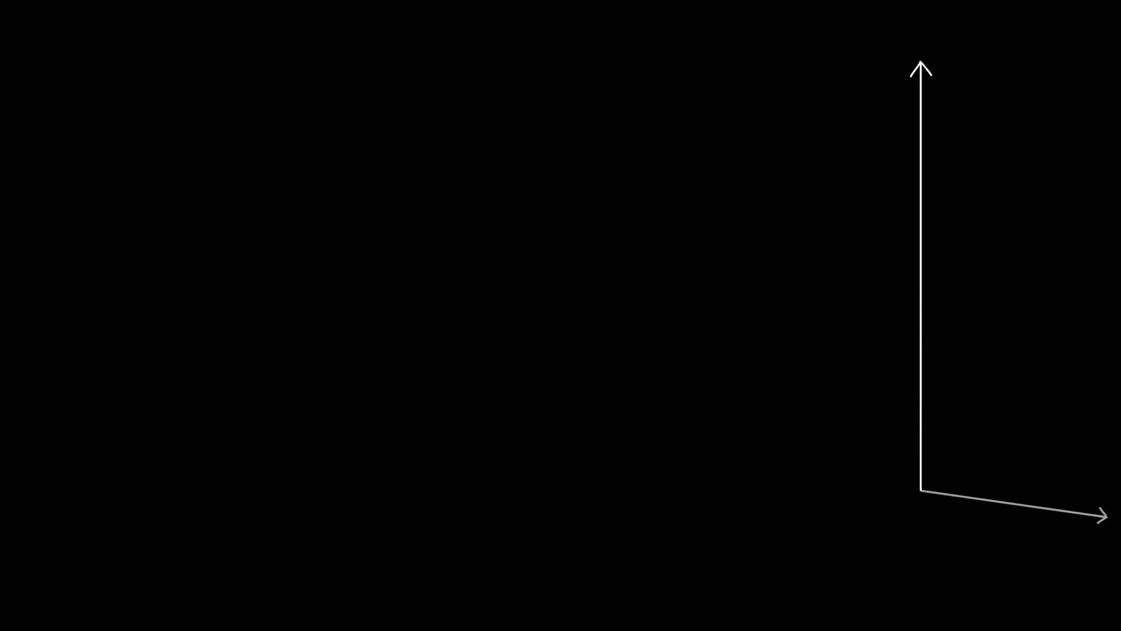